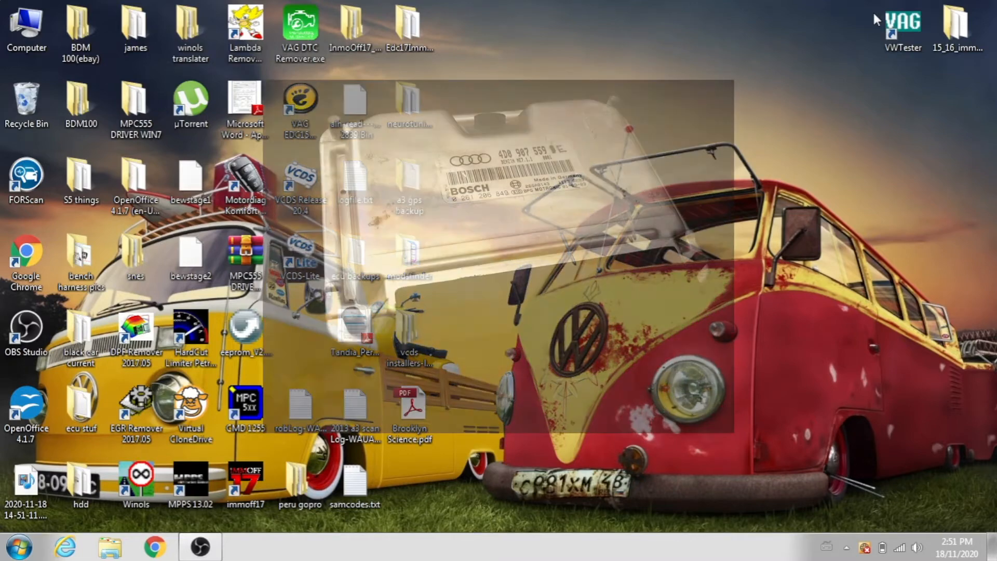
- Launch VAG-K+CAN Commander from the VWTester desktop shortcut
left_click(902, 25)
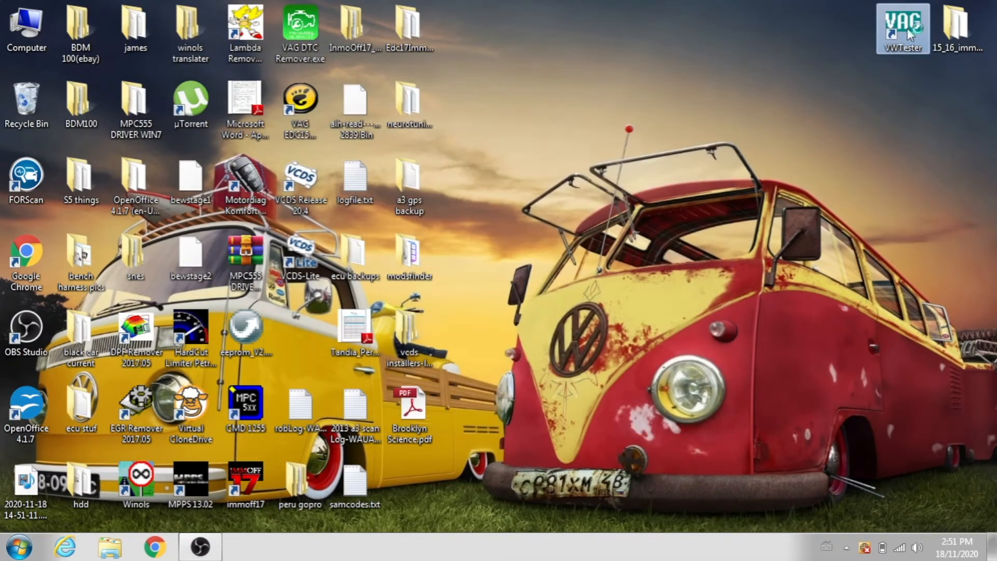
double_click(902, 27)
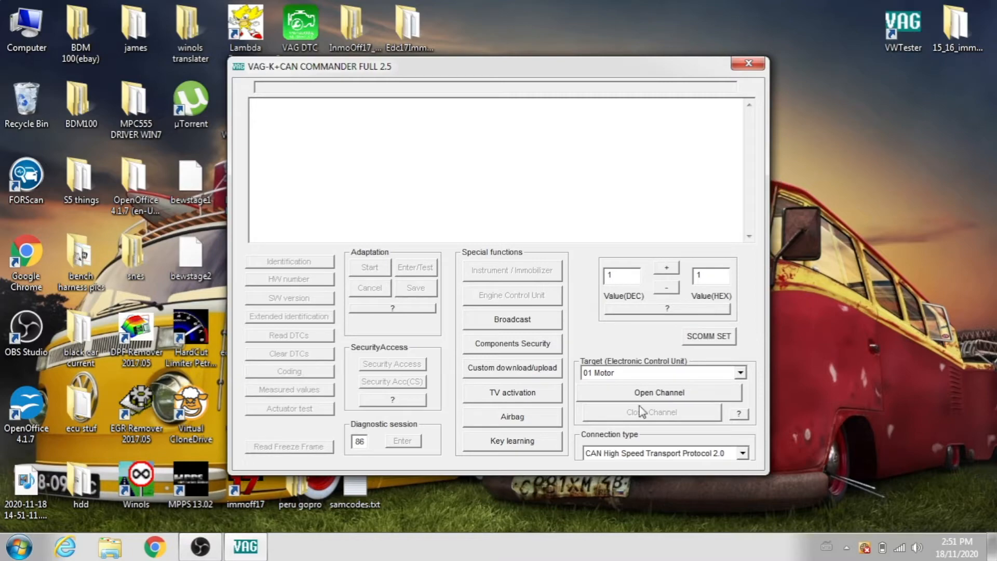
- Read the engine ECU EEPROM over K-line, showing the EDC15 dump with odometer 374442
left_click(740, 452)
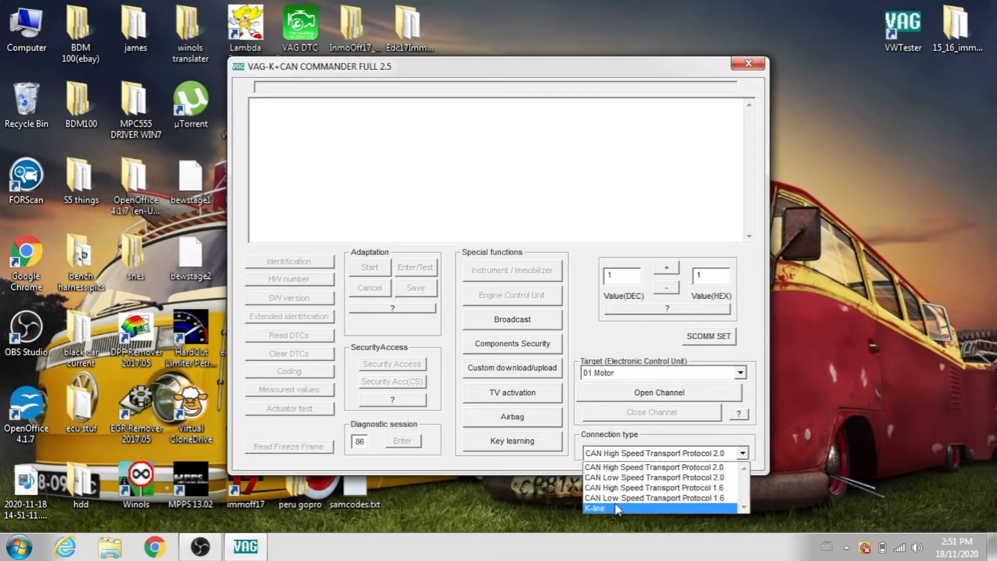
left_click(594, 507)
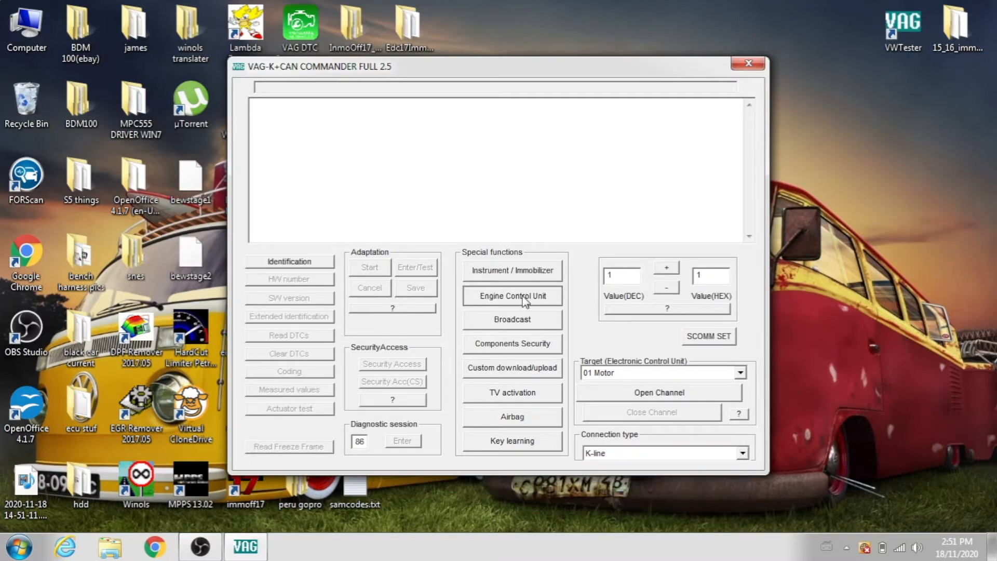
left_click(512, 296)
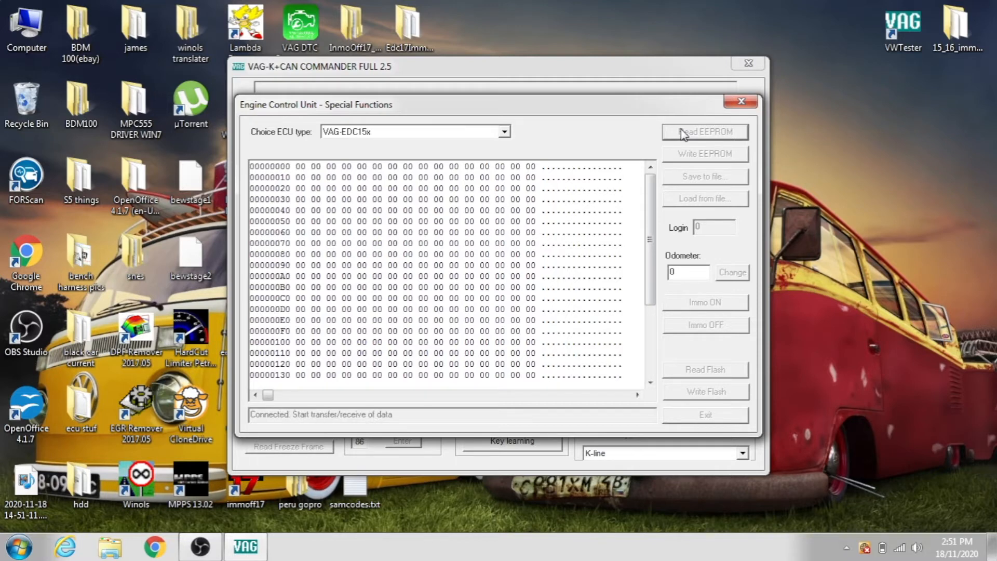
left_click(704, 132)
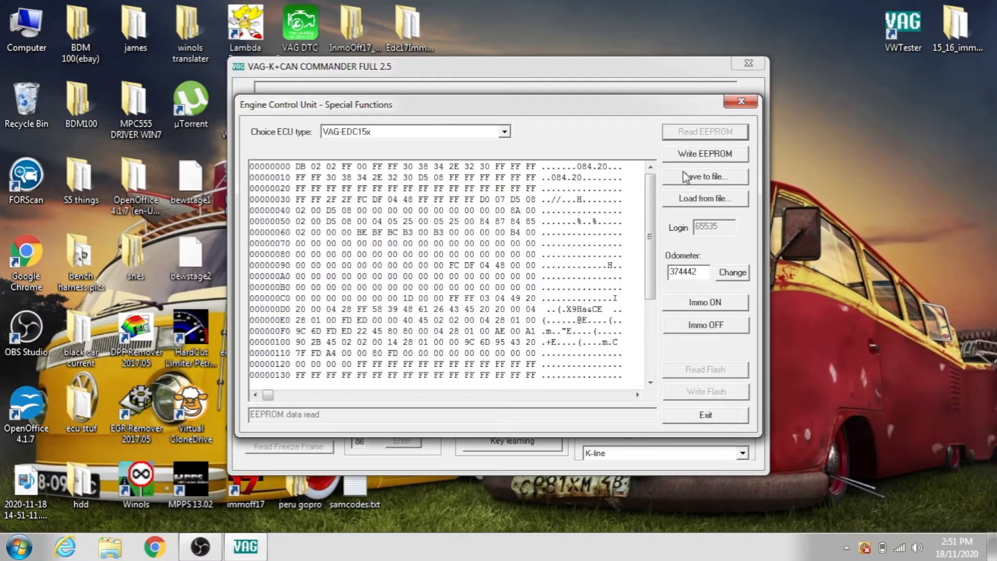
- Save the EEPROM dump to the desktop as eepromtest.bin
left_click(704, 177)
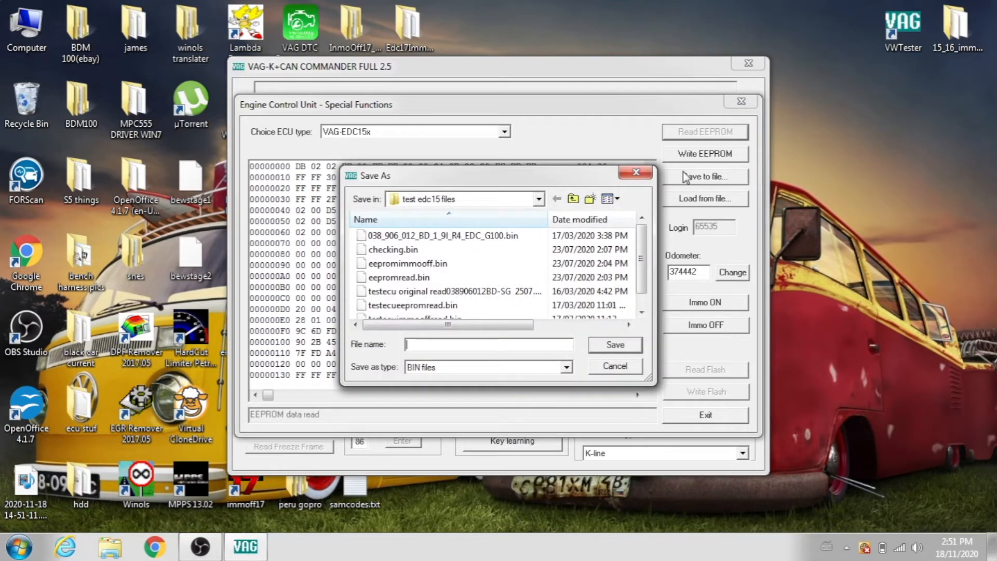
left_click(573, 198)
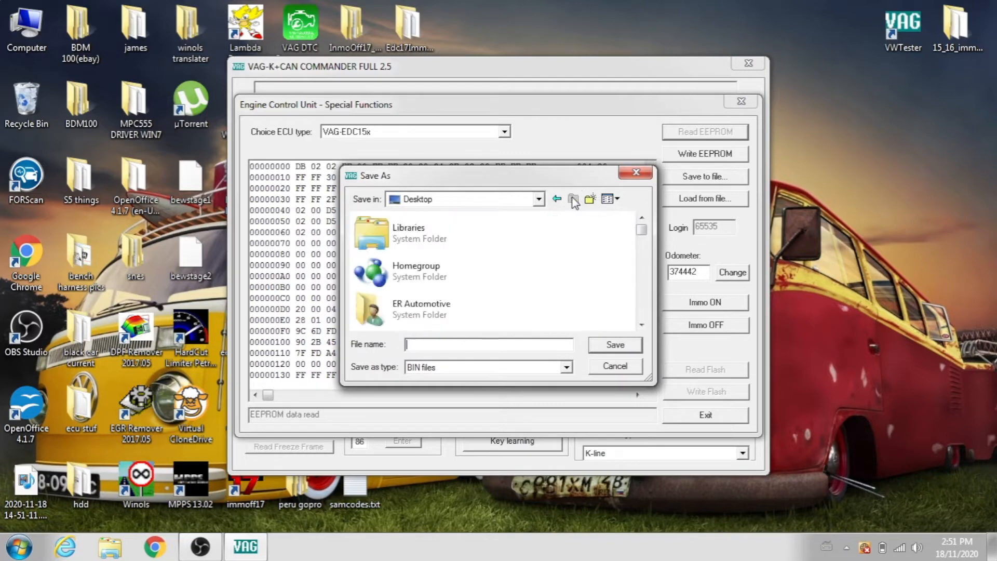
type("eepromtest.")
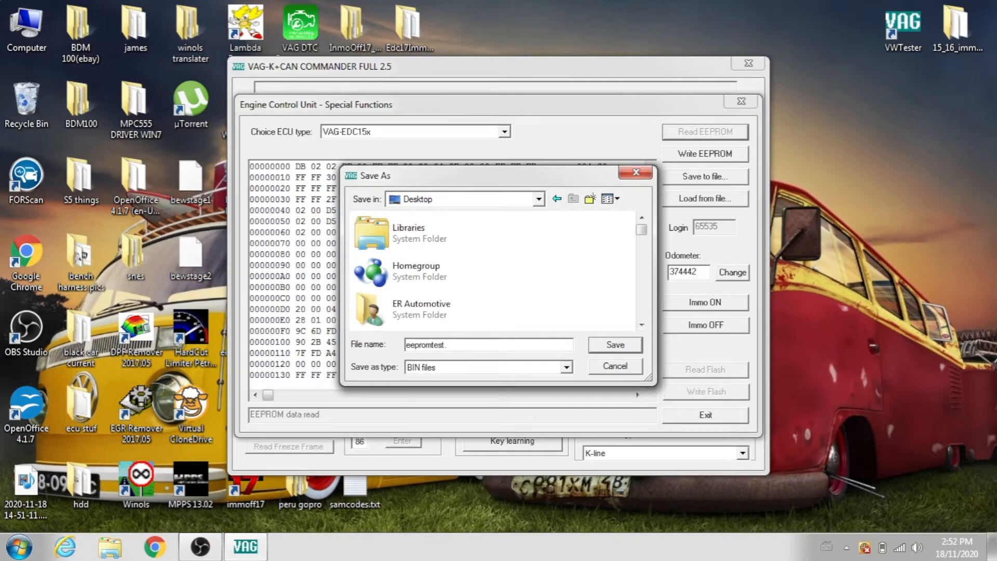
type("bin")
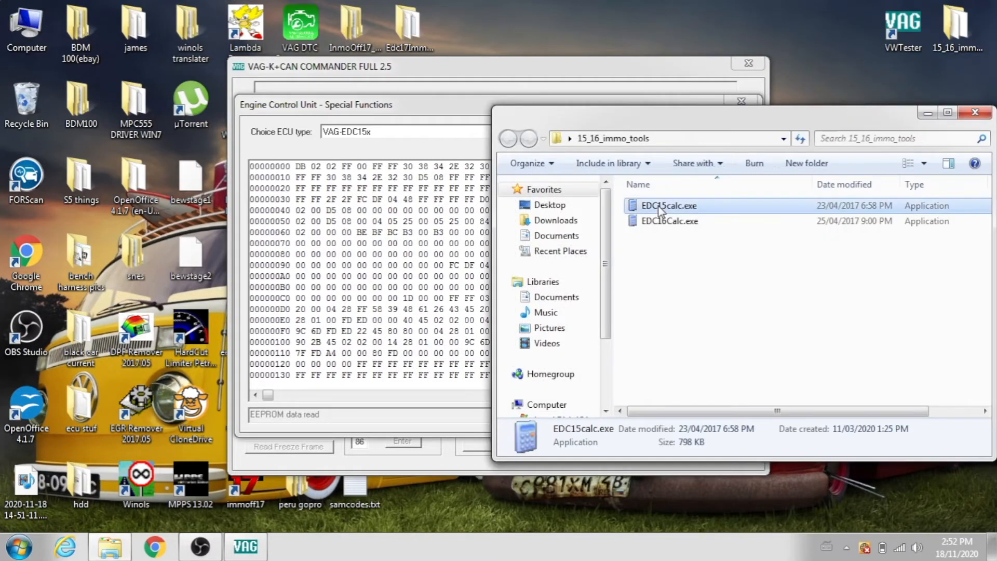
- Load eepromtest.bin from the desktop into EDC15Calc
double_click(667, 206)
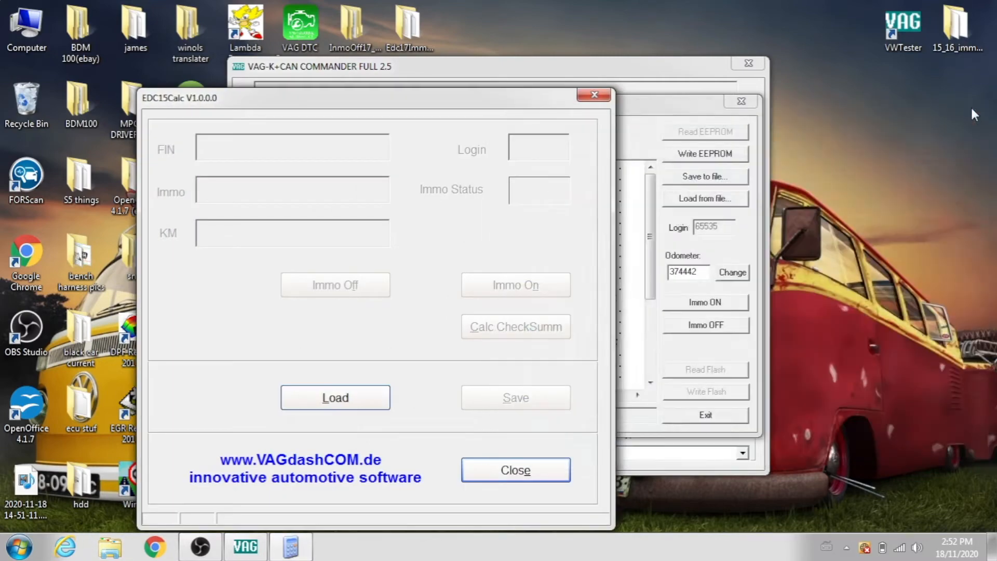
left_click(335, 397)
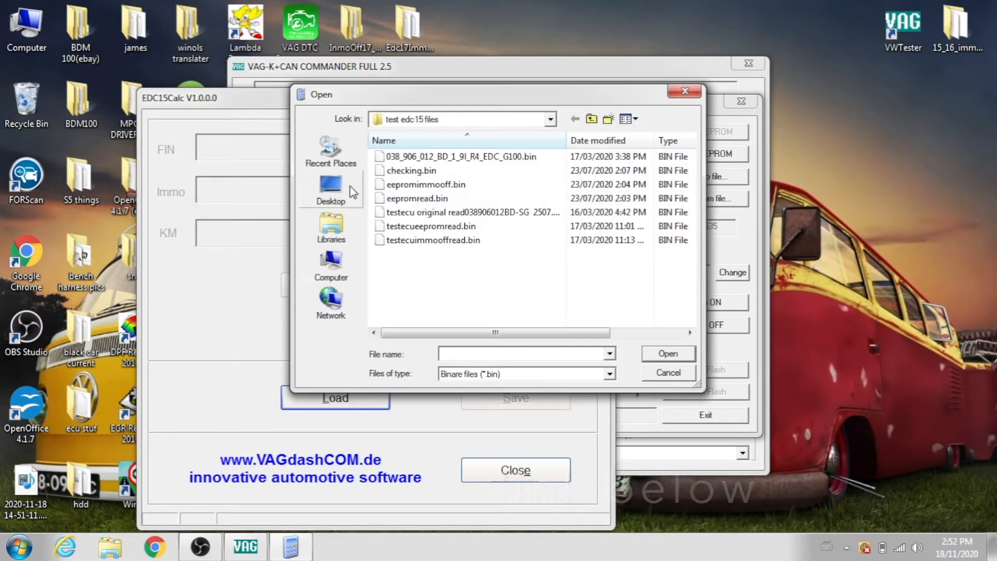
left_click(330, 188)
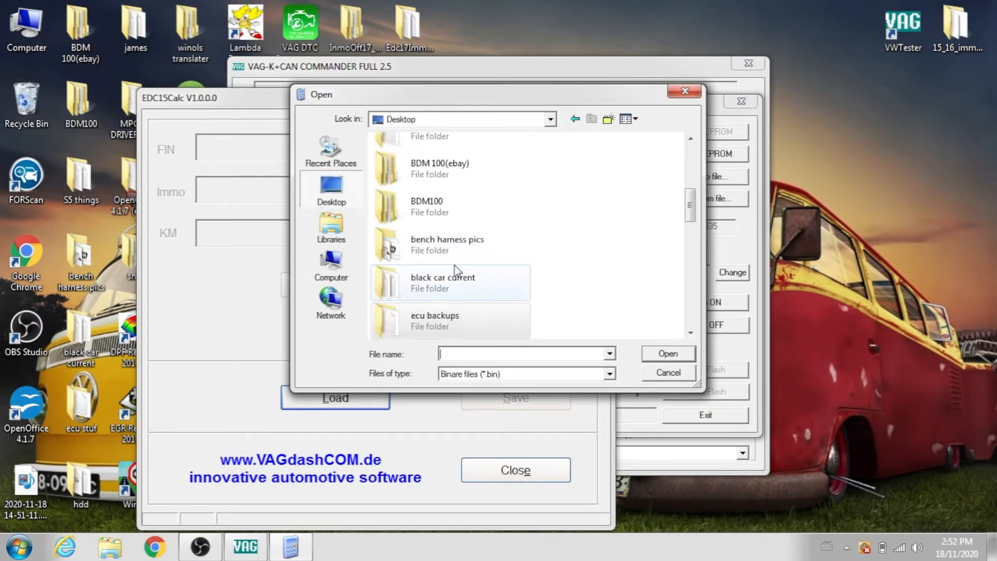
type("ee")
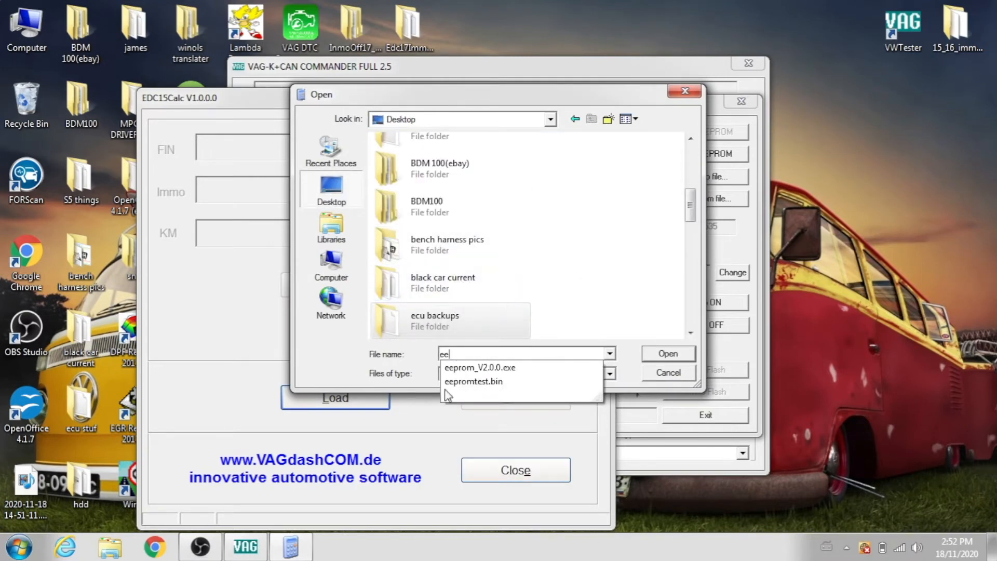
left_click(474, 382)
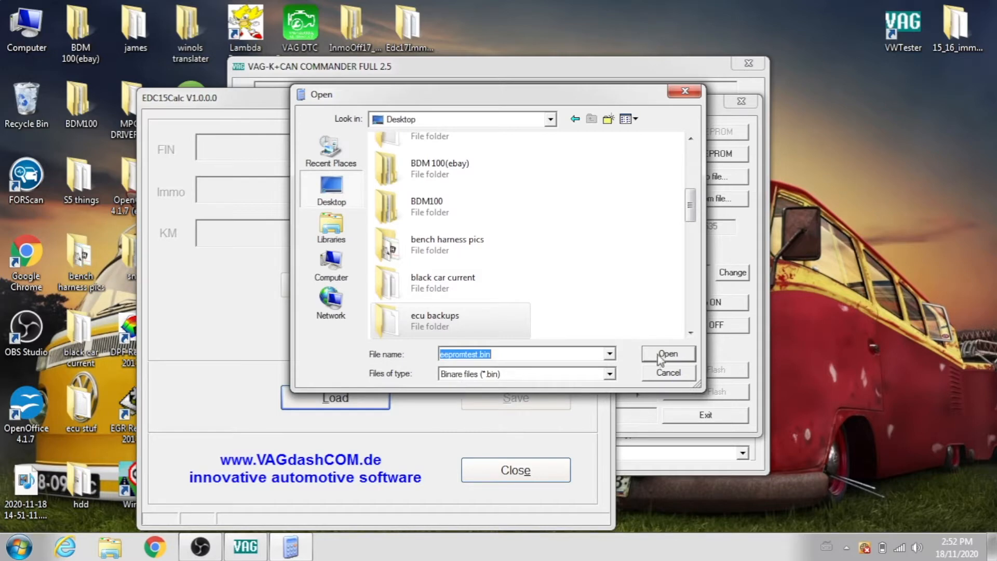
left_click(667, 353)
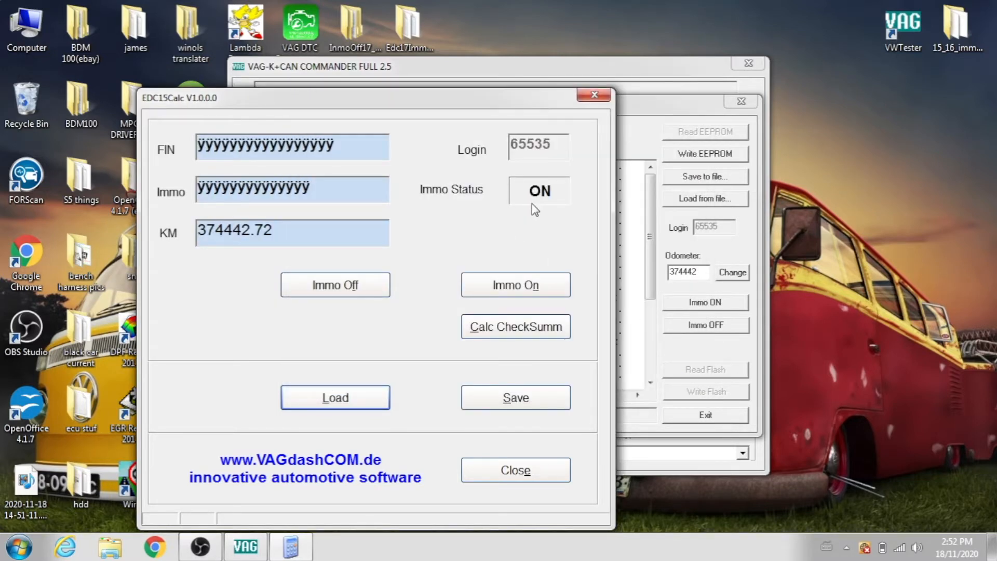
- Set the immobiliser status to OFF and recalculate the dump's checksum
left_click(334, 284)
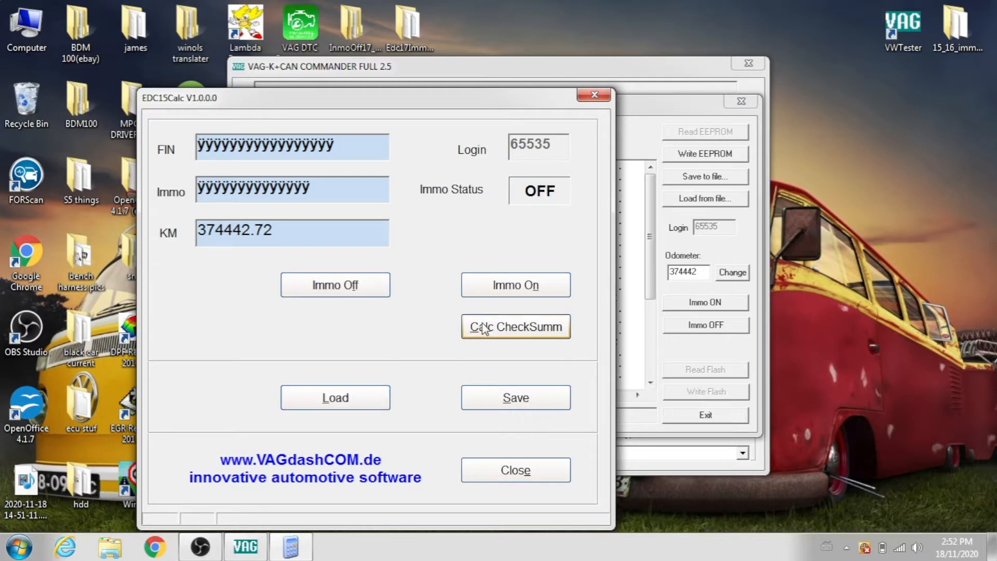
left_click(515, 398)
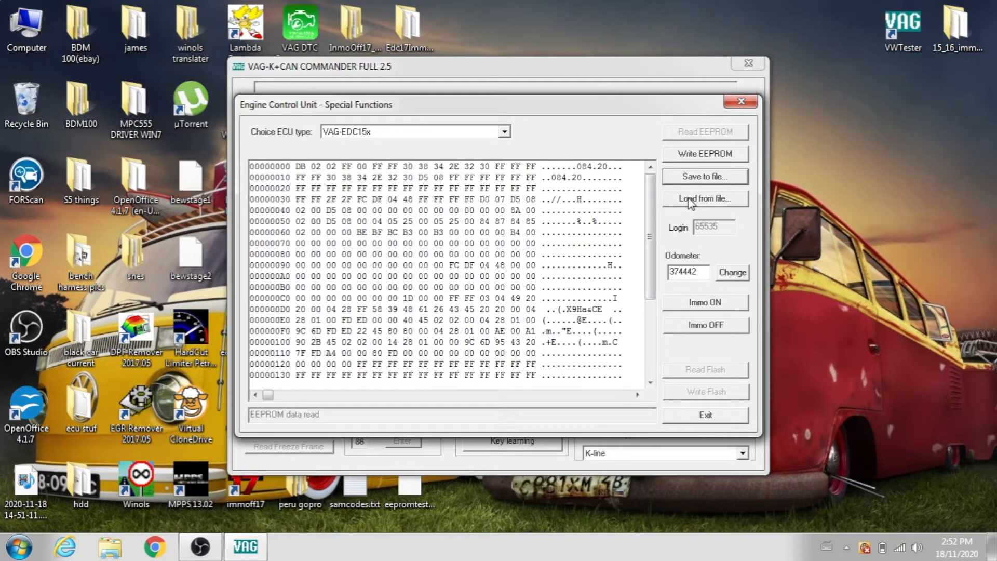
- Load eepromtest-immo-off.bin into the ECU window and write it to the EEPROM
left_click(704, 197)
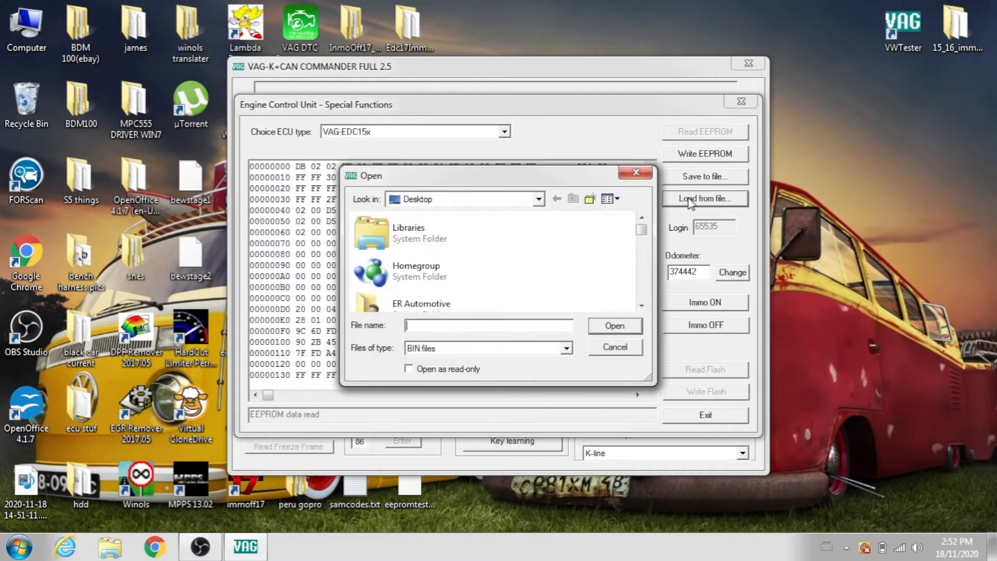
type("ee")
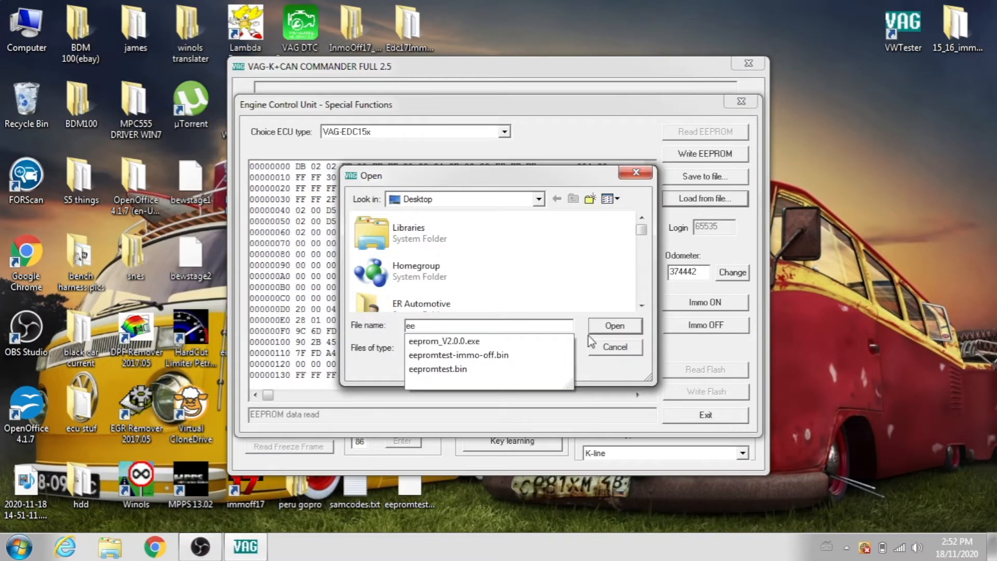
left_click(458, 355)
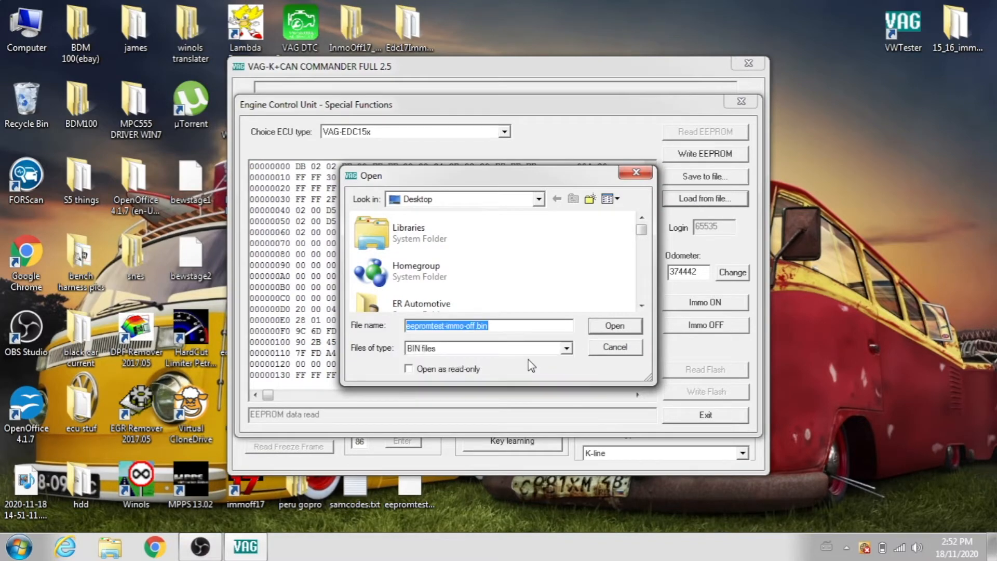
left_click(613, 325)
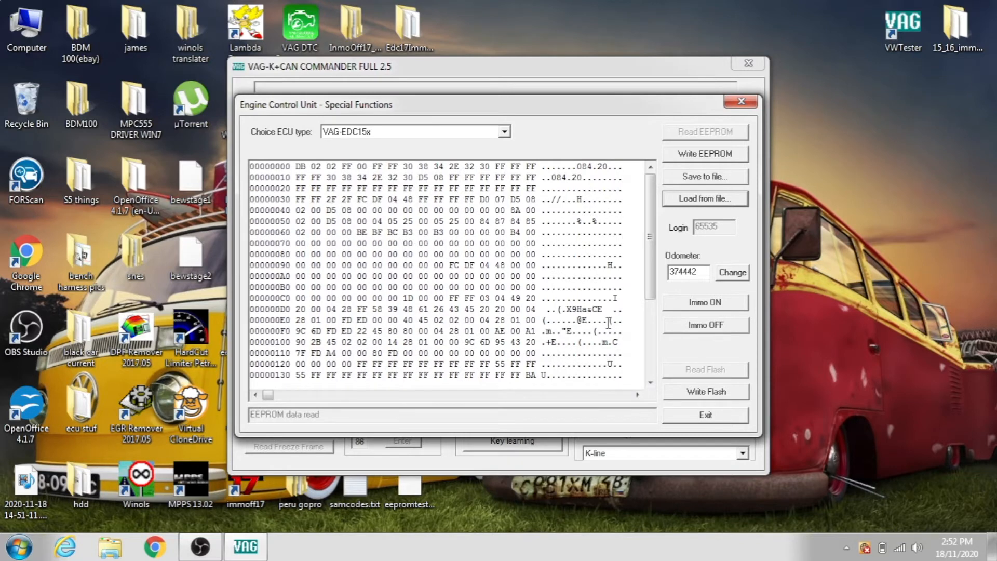
mouse_move(674, 180)
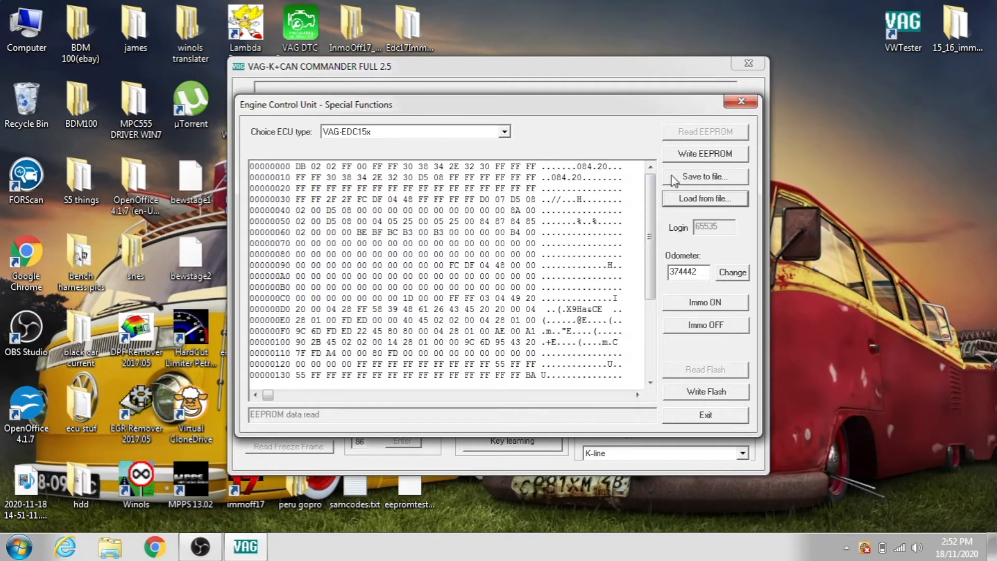
left_click(704, 153)
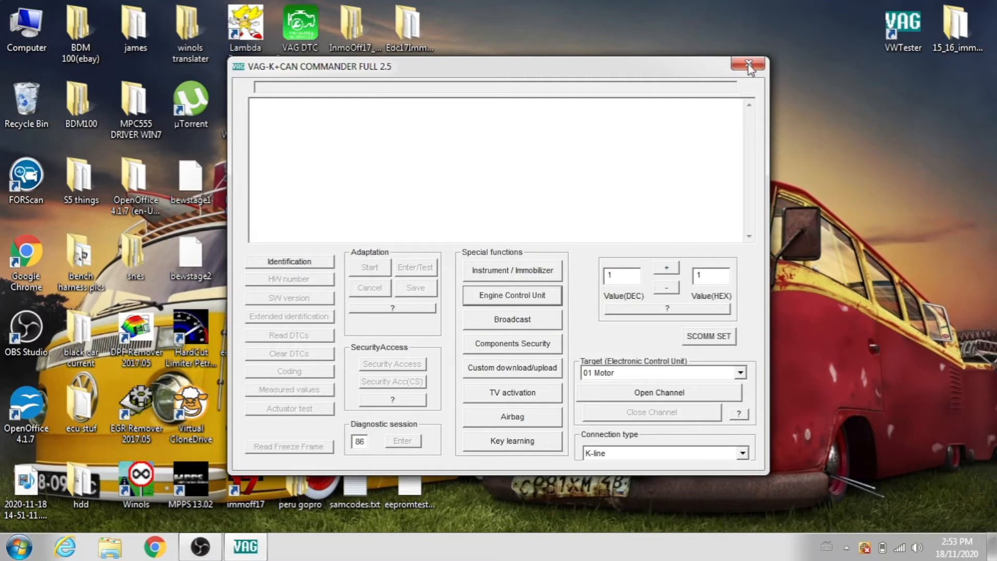
- Relaunch the commander and reconnect to the engine ECU over K-line
left_click(749, 64)
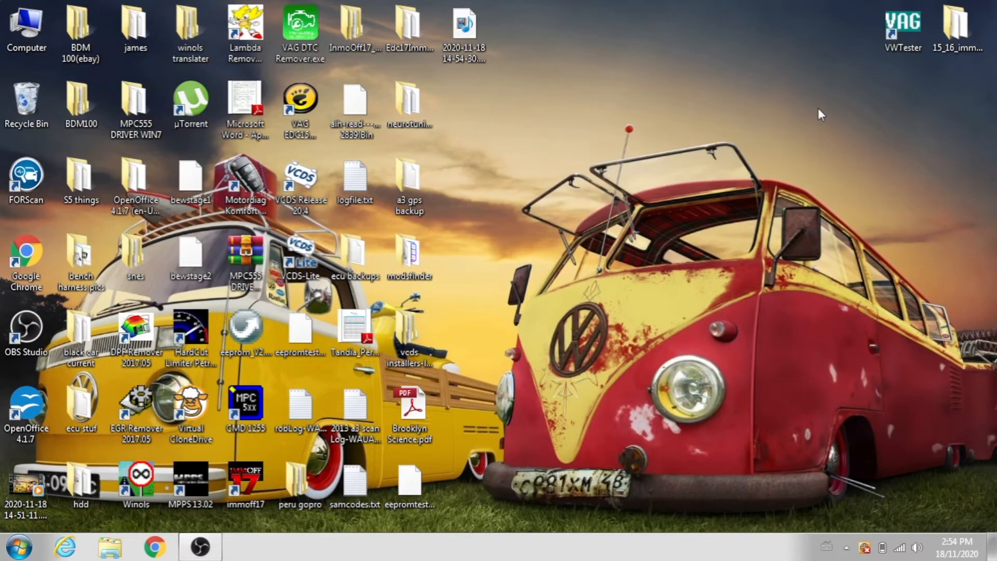
left_click(902, 29)
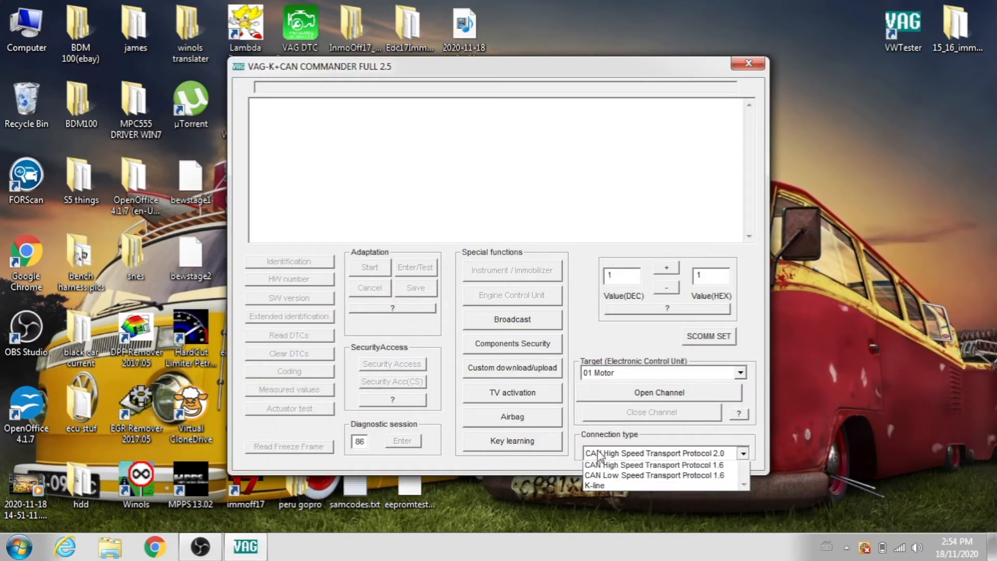
left_click(593, 485)
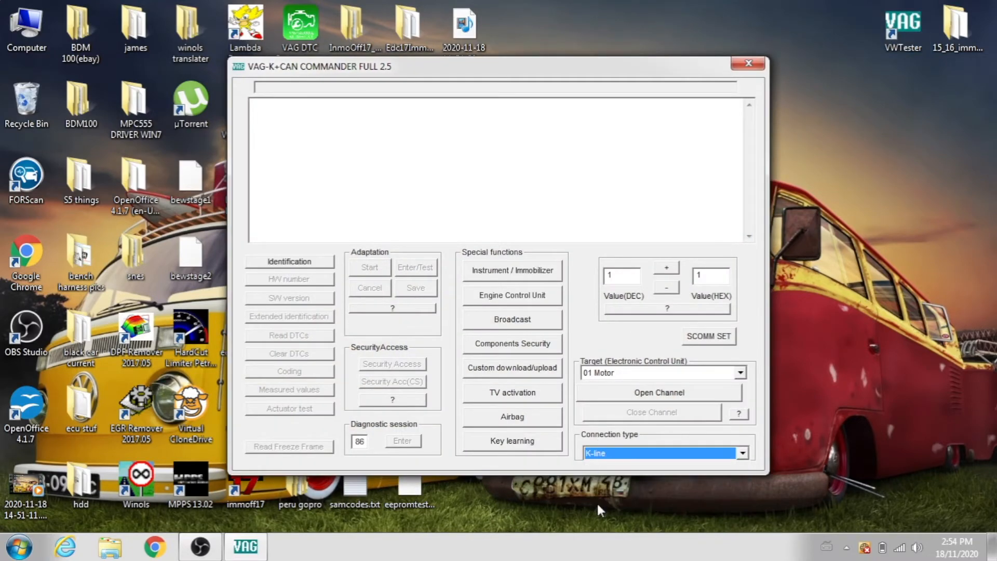
left_click(511, 295)
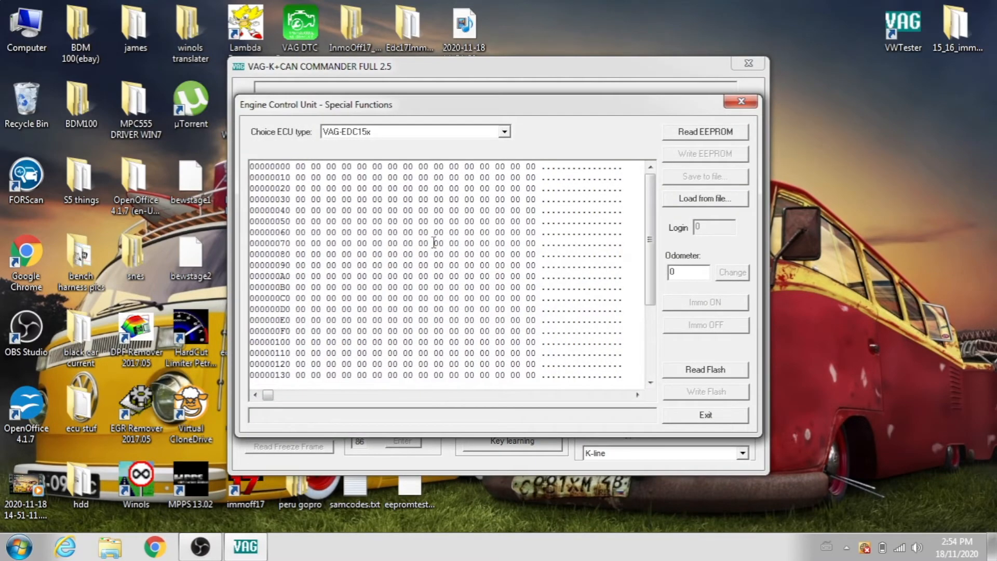
- Re-read the ECU EEPROM, retrying after a connect error, again showing odometer 374442
left_click(704, 132)
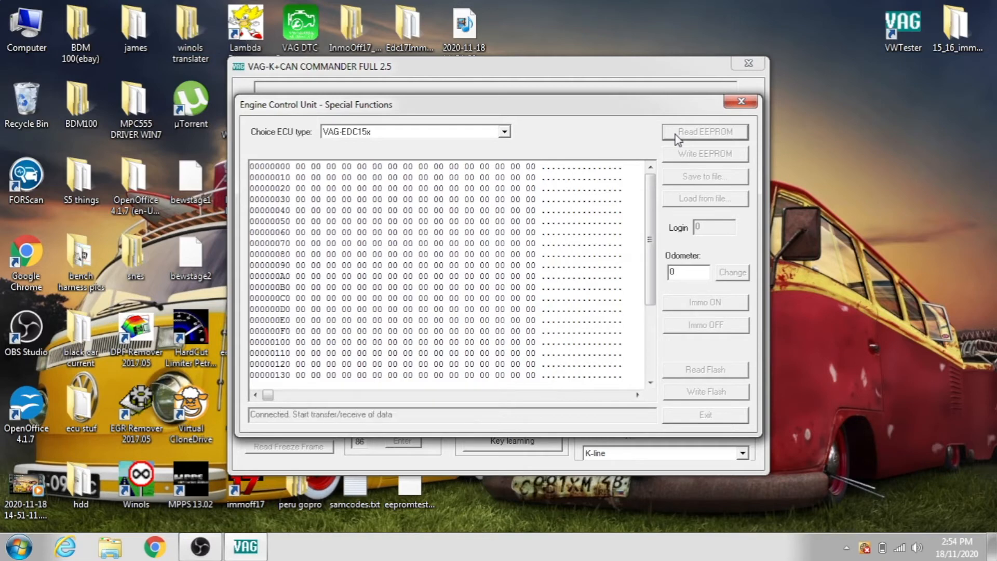
left_click(704, 132)
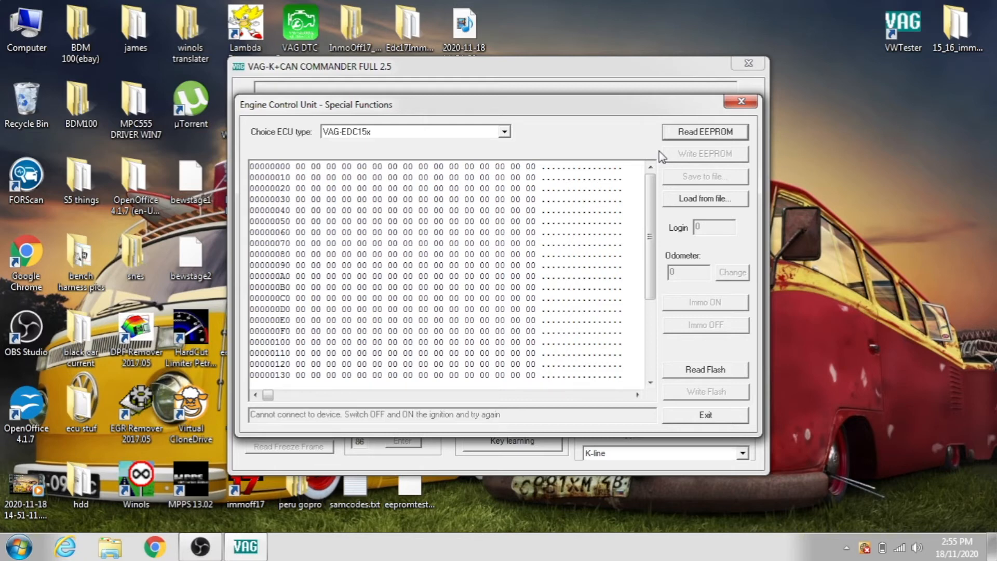
mouse_move(667, 152)
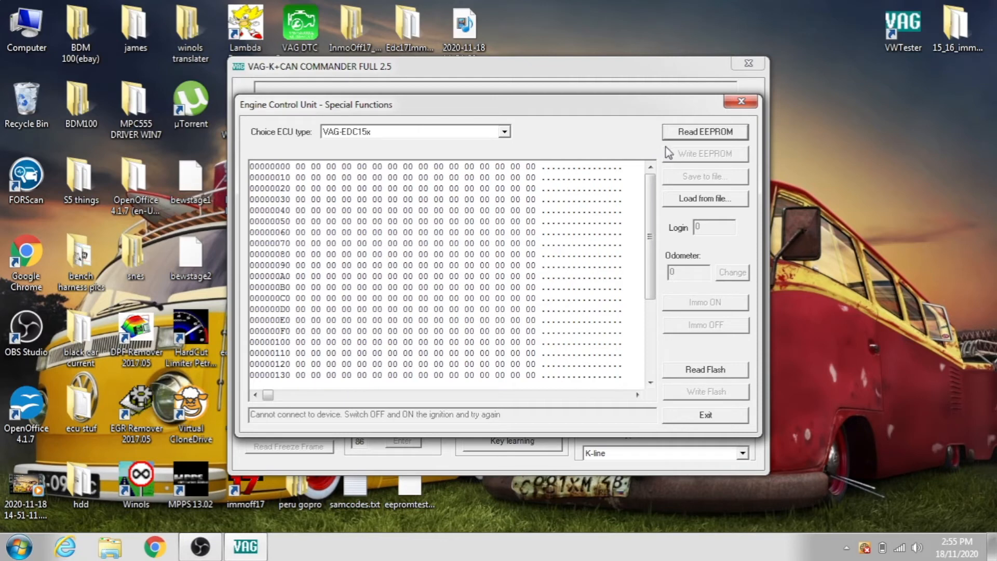
left_click(704, 132)
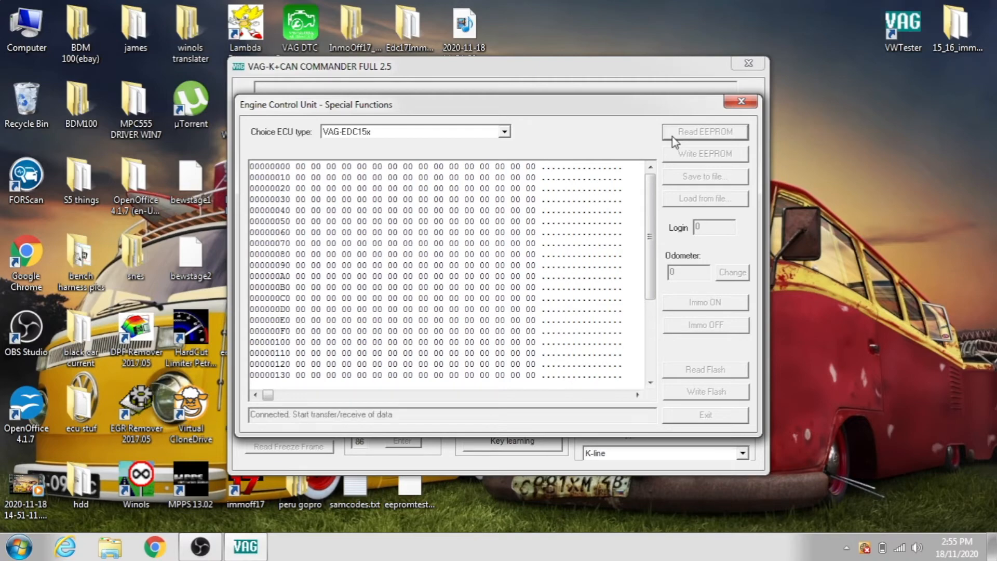
left_click(704, 132)
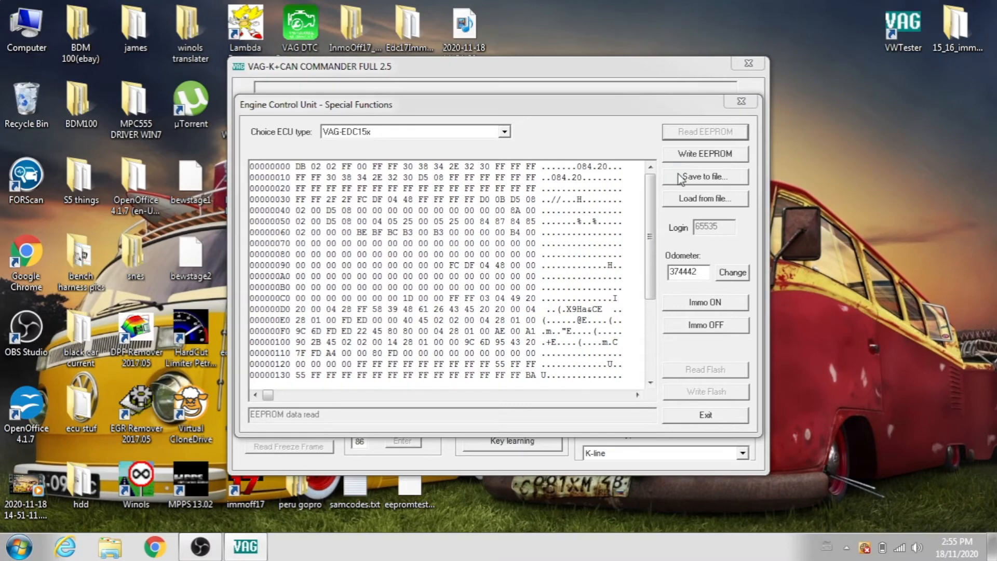
- Save the re-read EEPROM dump to the desktop as check.bin
left_click(704, 176)
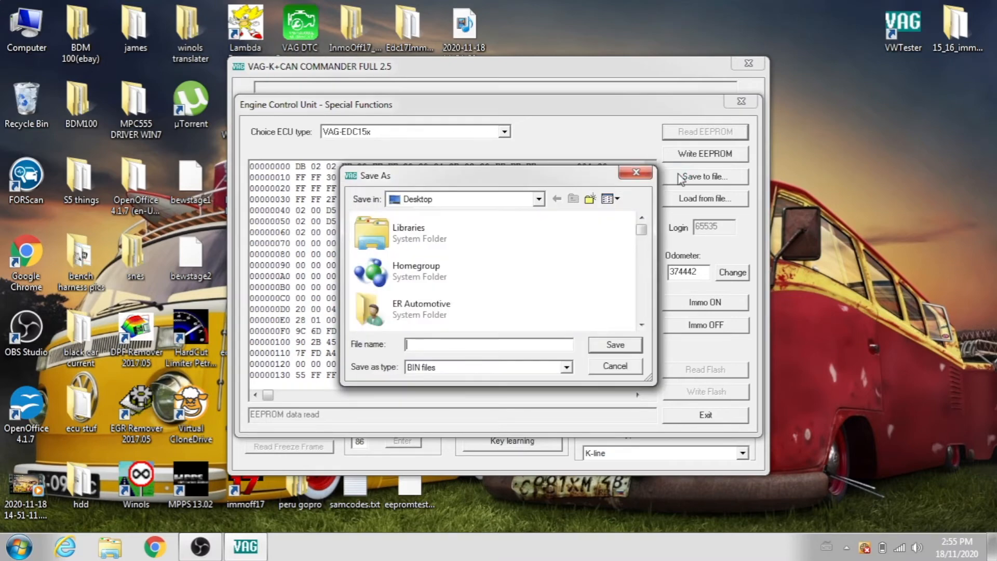
type("check")
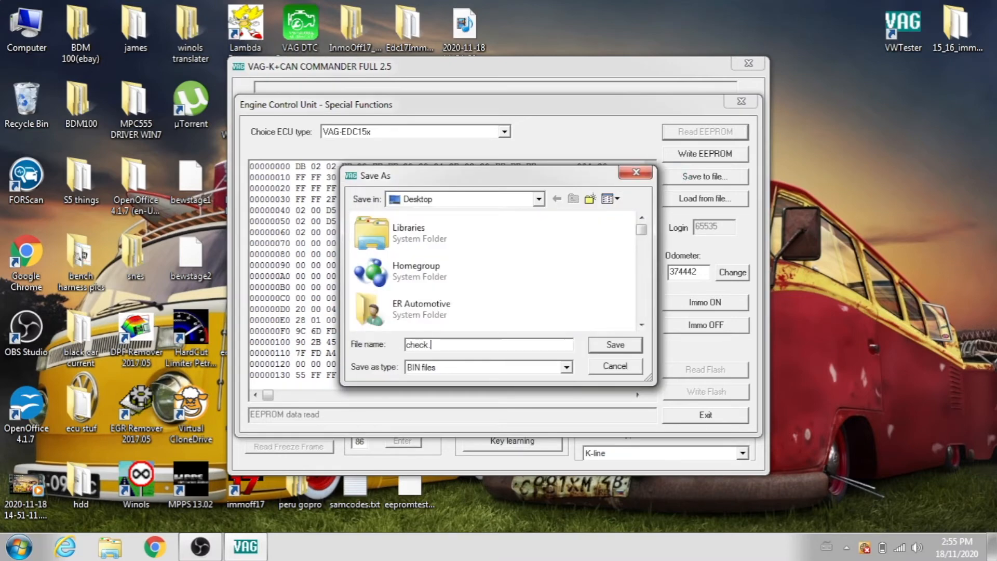
type("bin")
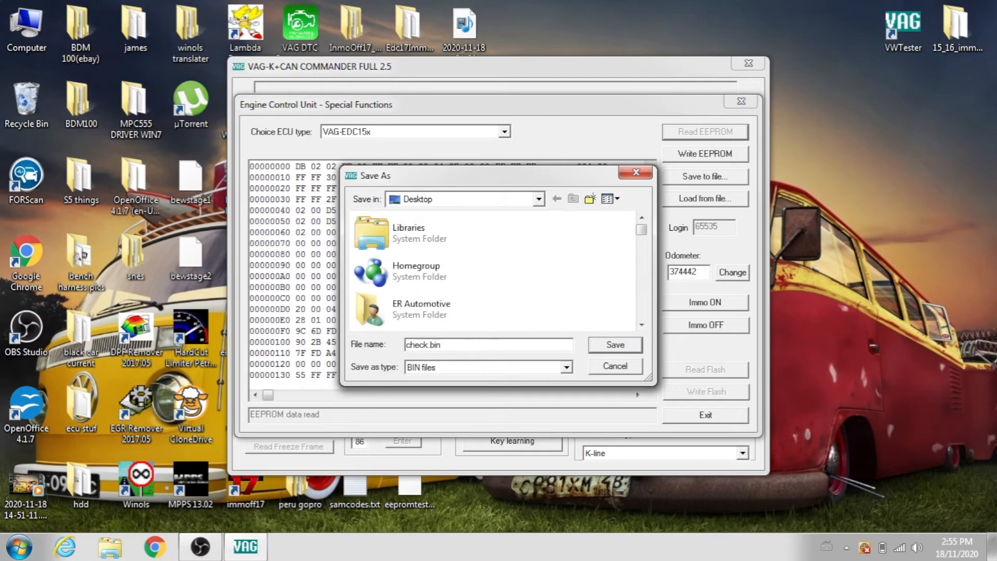
mouse_move(627, 344)
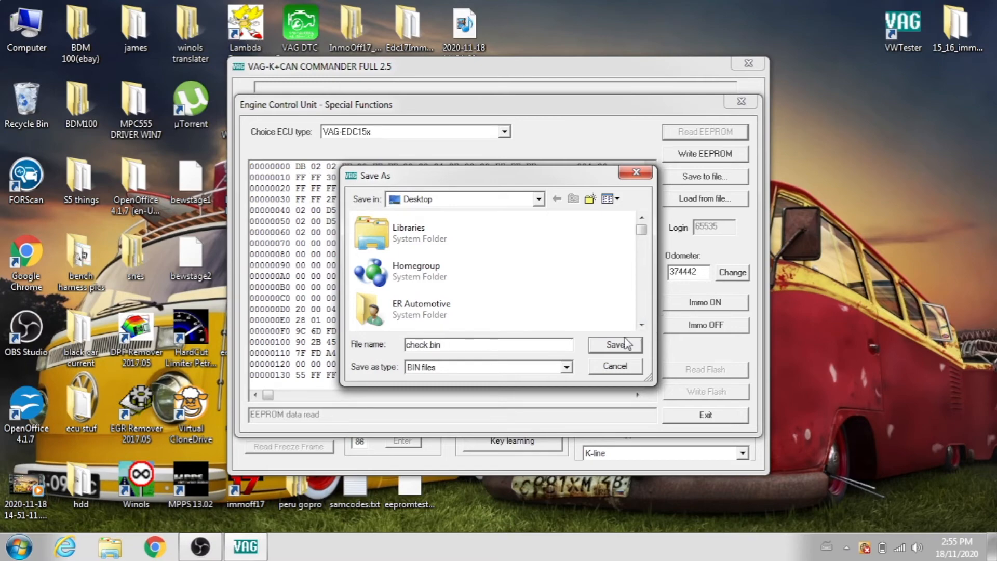
left_click(614, 344)
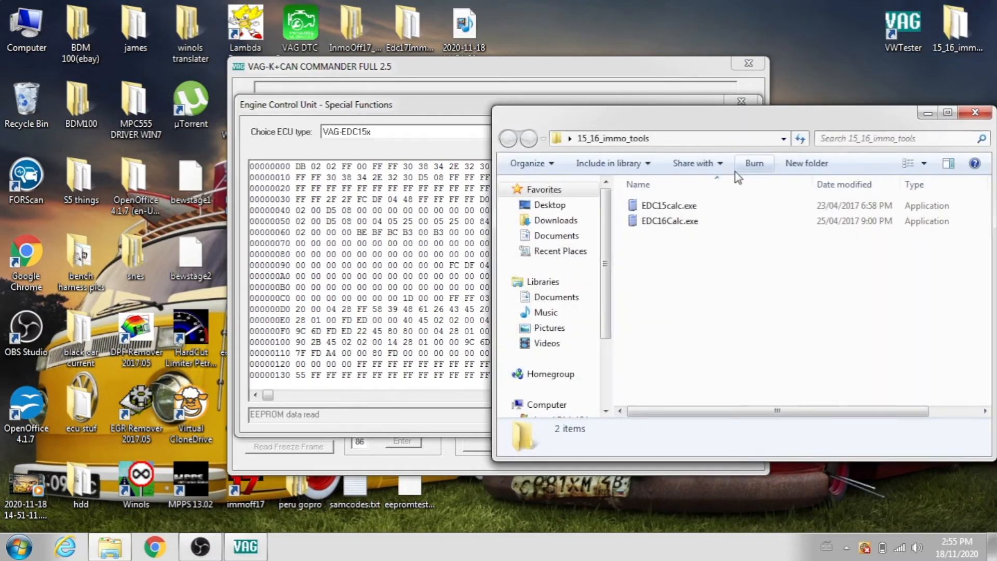
- Load check.bin in EDC15Calc, confirming Immo Status OFF and odometer 374442.72 km
double_click(667, 205)
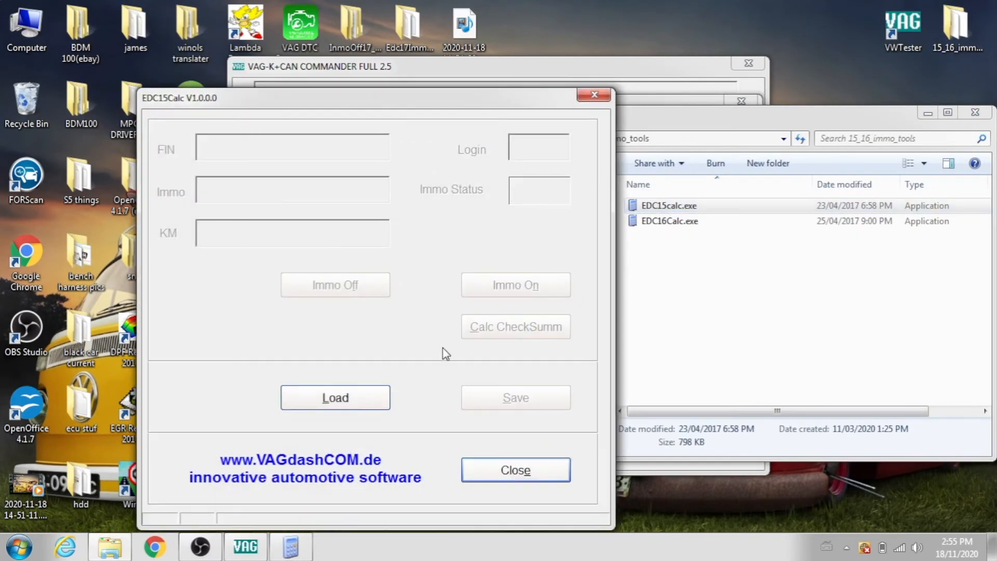
left_click(334, 397)
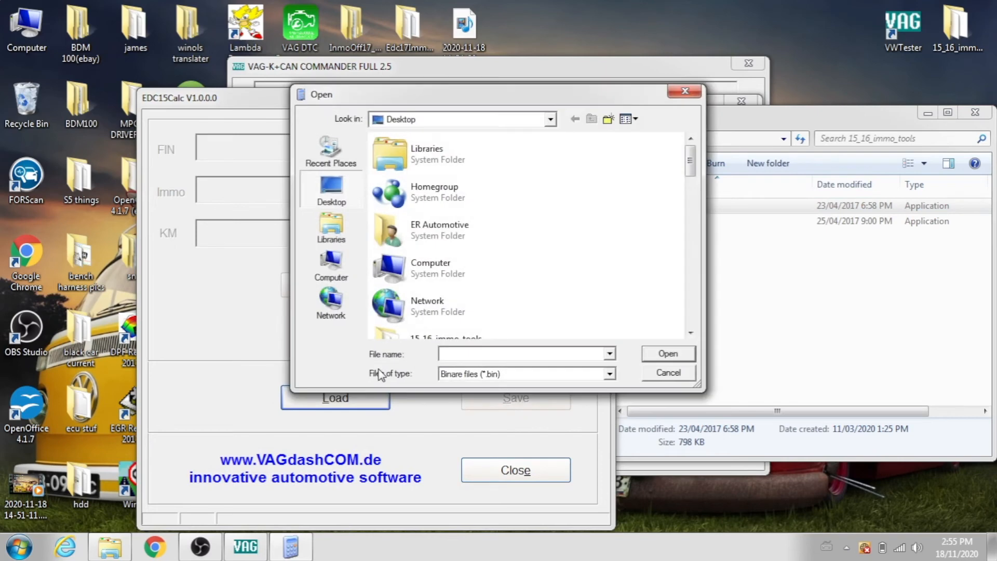
type("ch")
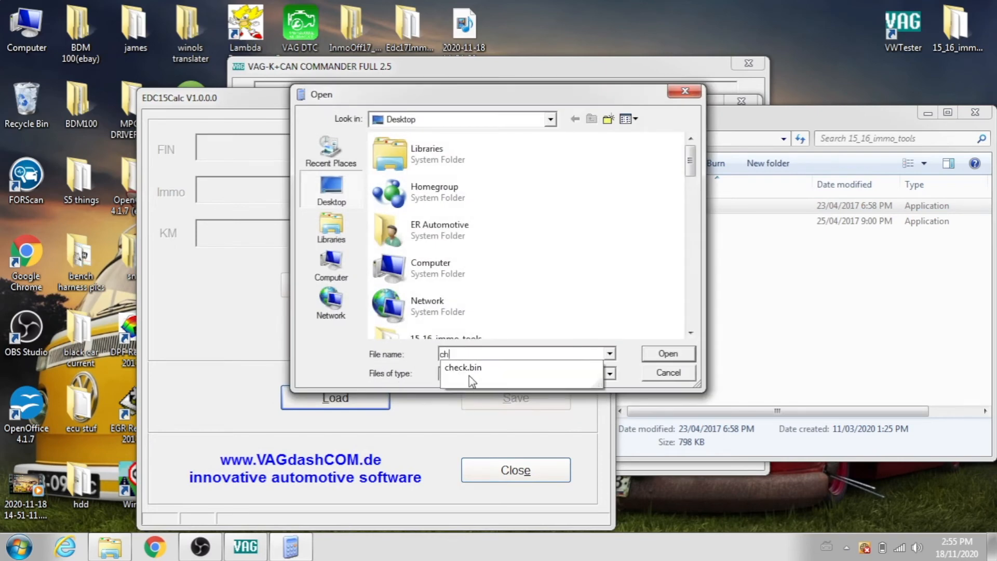
left_click(464, 366)
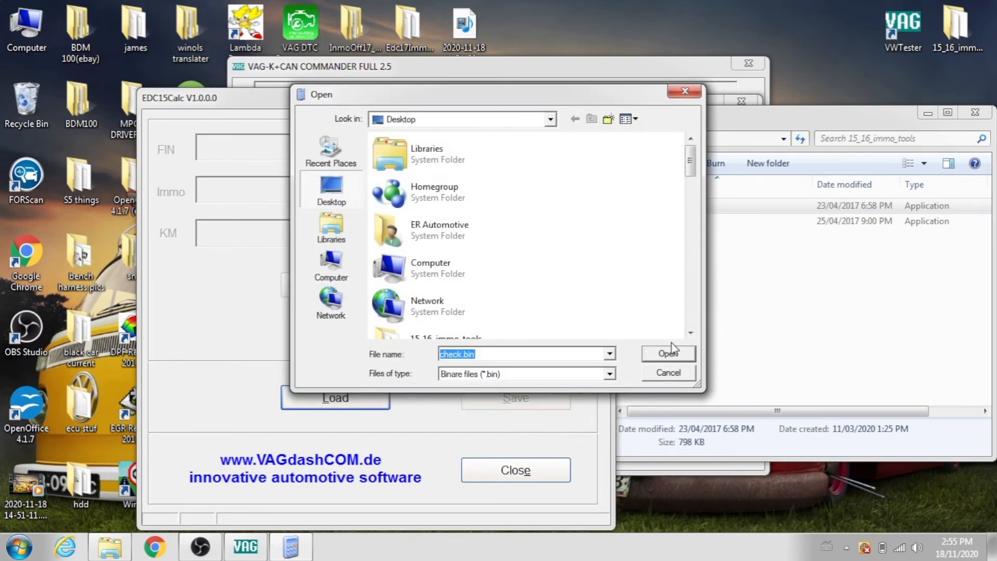
left_click(668, 353)
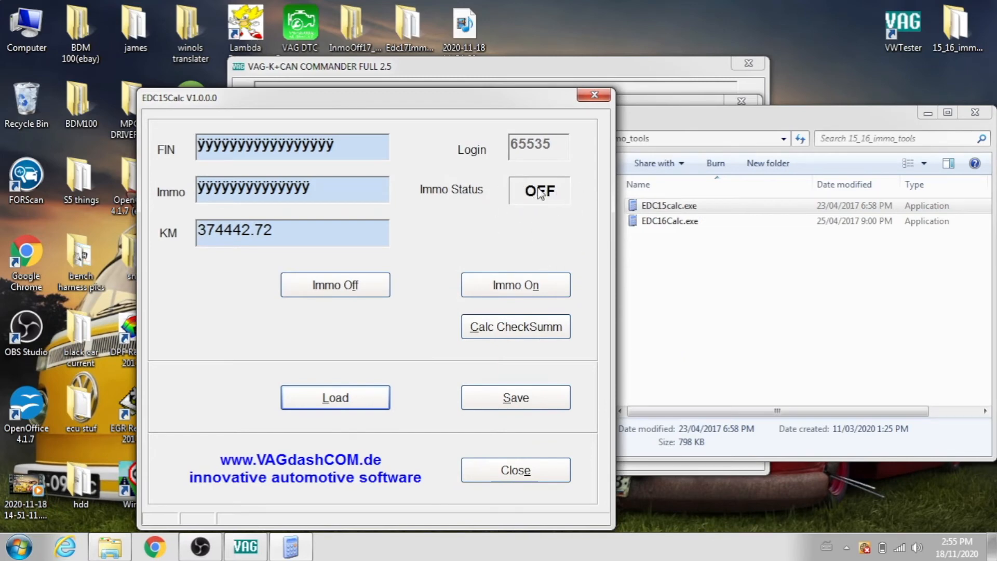
mouse_move(527, 207)
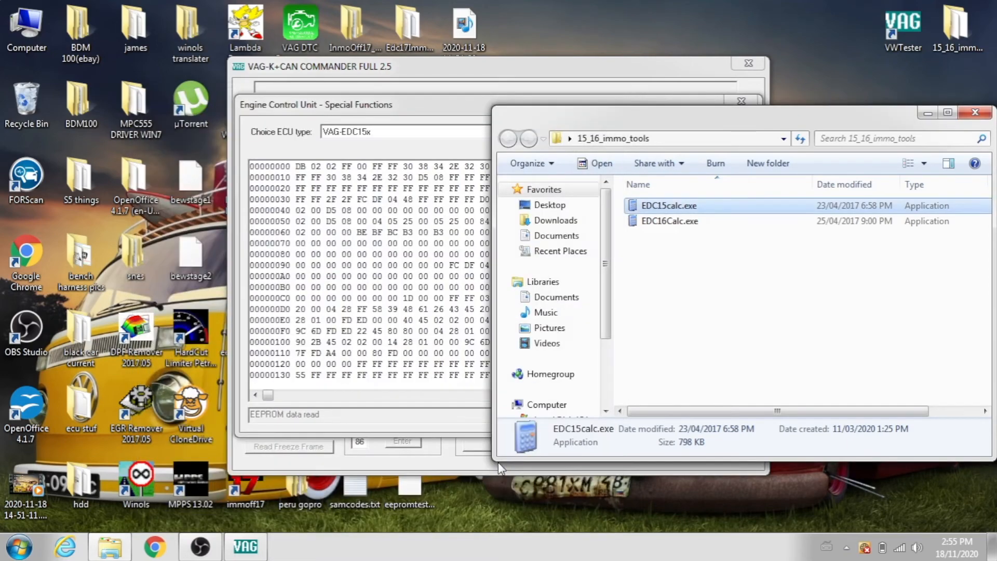
- Close the tools folder, the ECU special functions and the commander program
left_click(975, 112)
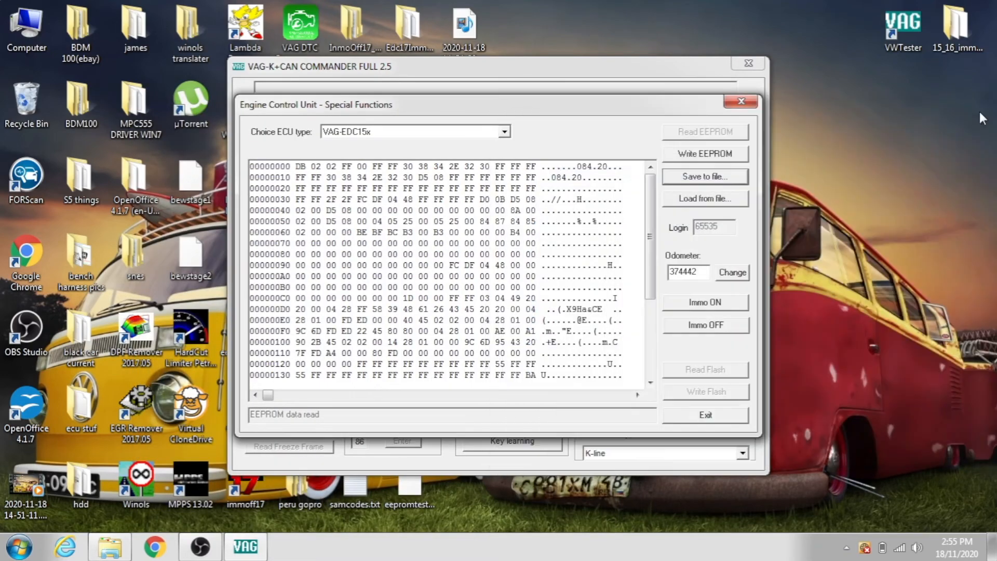
left_click(741, 101)
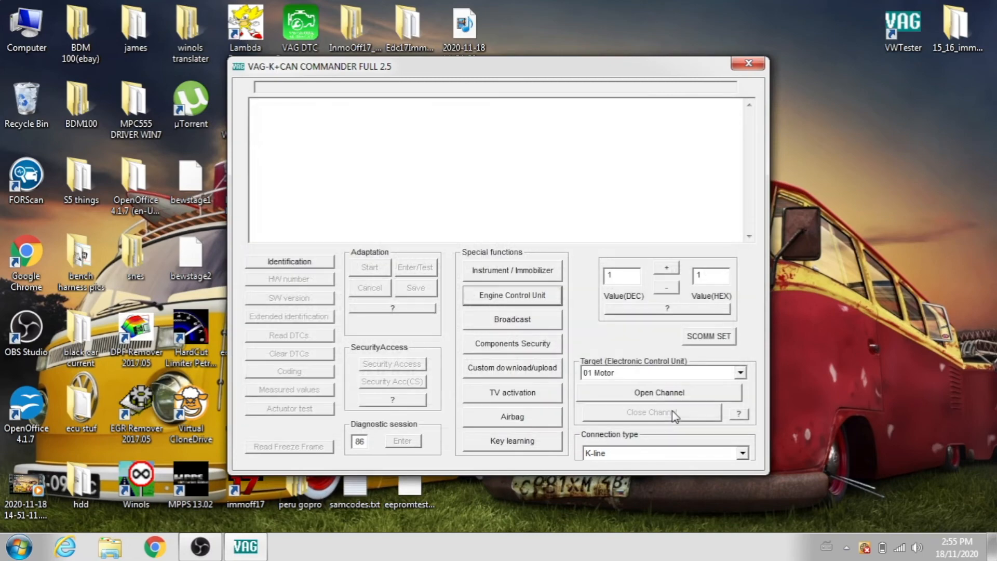
left_click(747, 64)
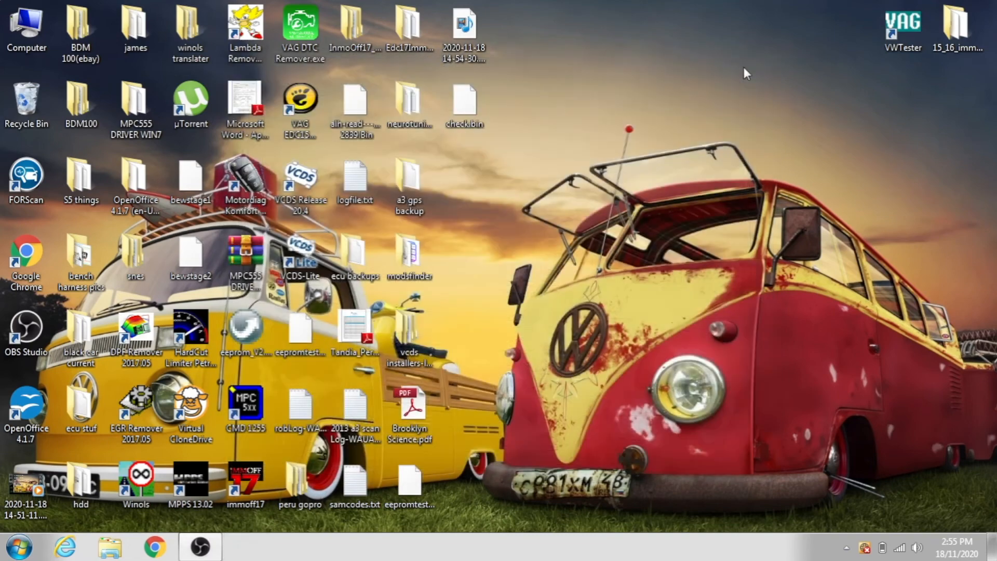